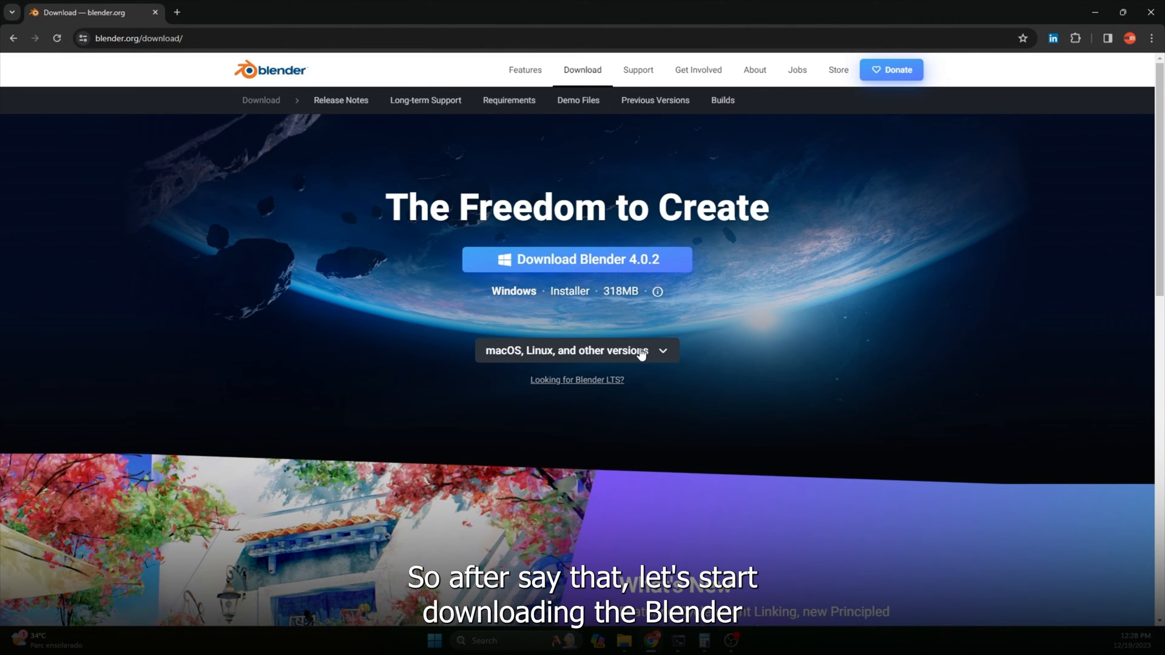
# Reveal the other Blender download options, including the Windows Portable zip.
pyautogui.click(577, 350)
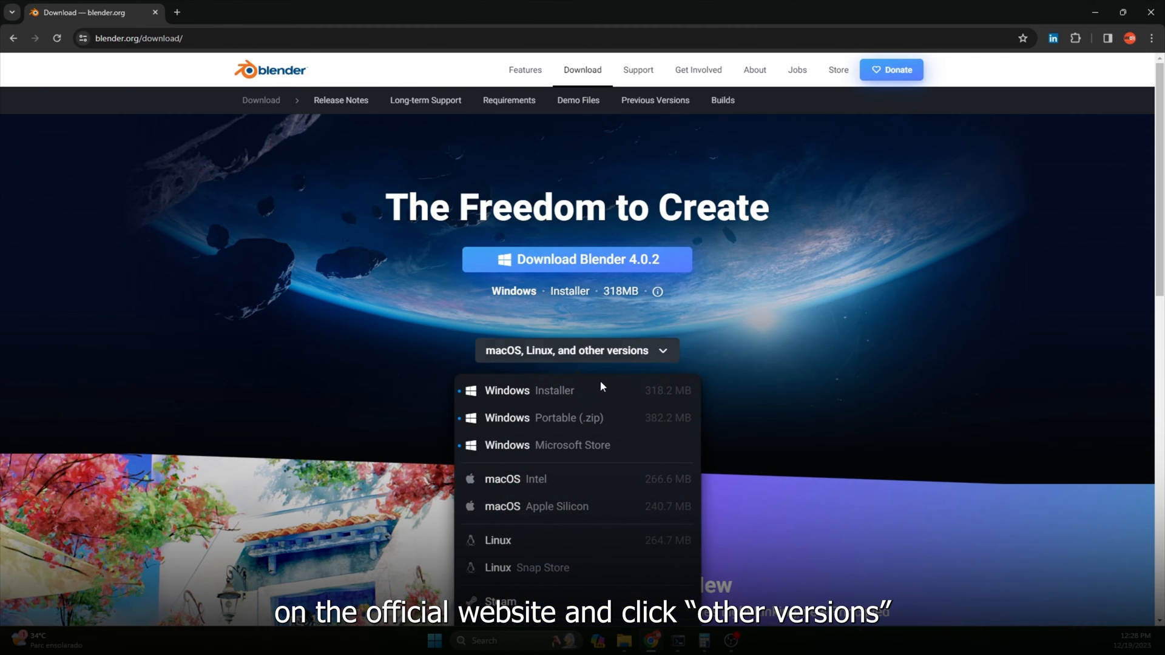
pyautogui.moveTo(565, 417)
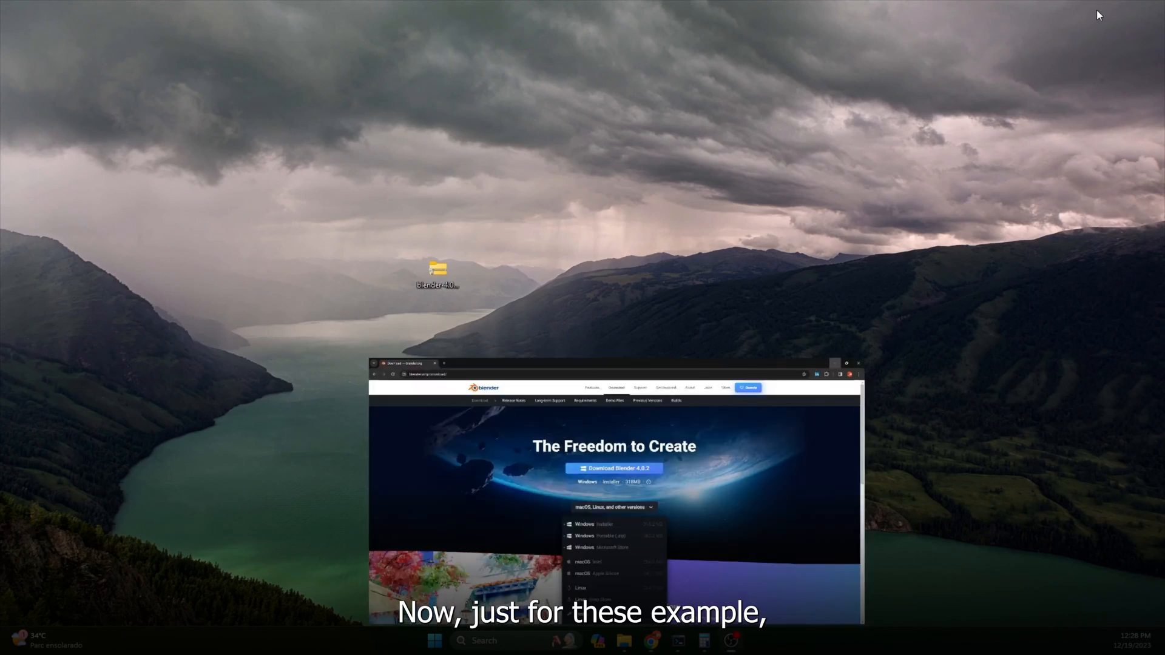
# Extract the Blender 4.0.2 zip via Extract All into its desktop folder.
pyautogui.rightClick(437, 269)
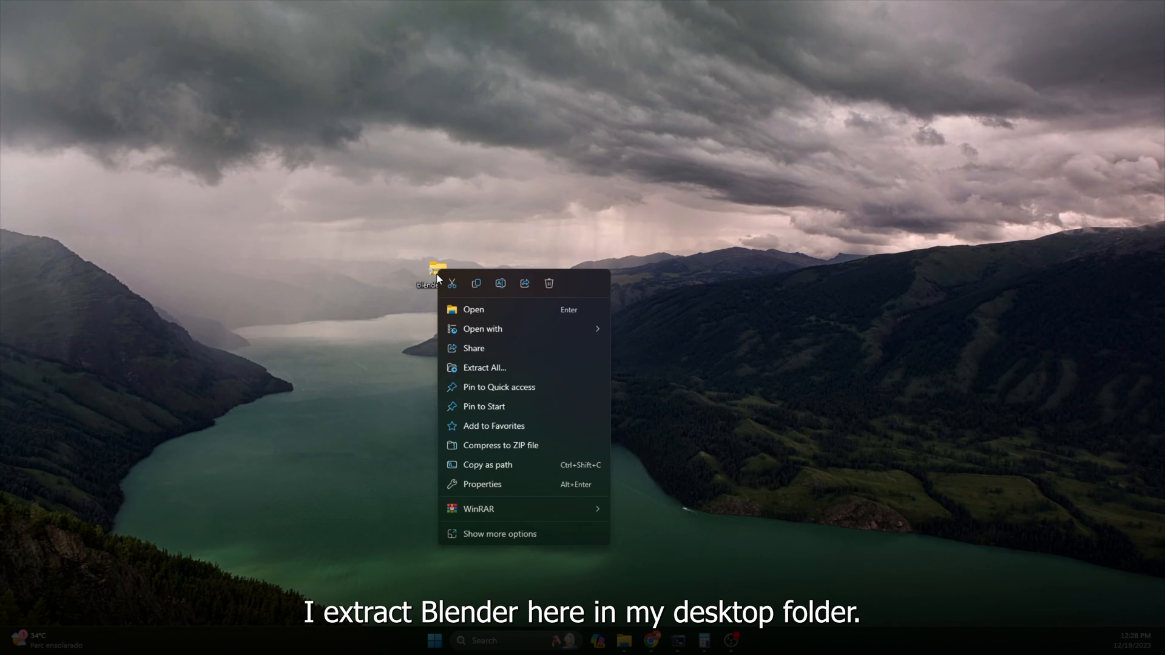
pyautogui.click(485, 368)
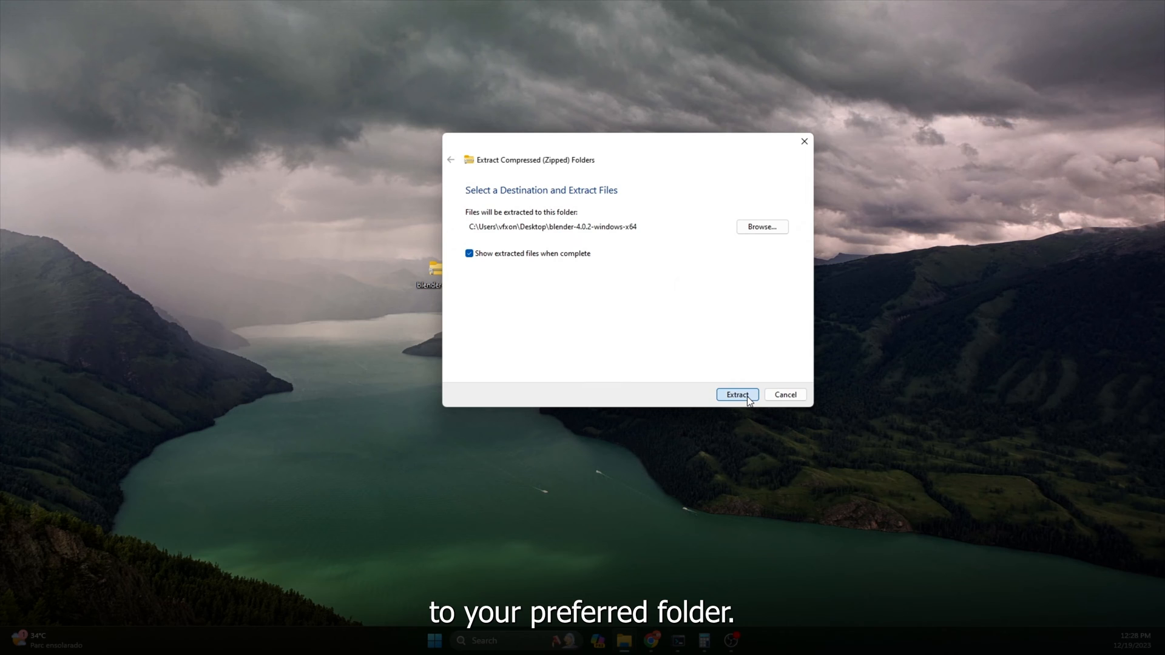
pyautogui.click(736, 394)
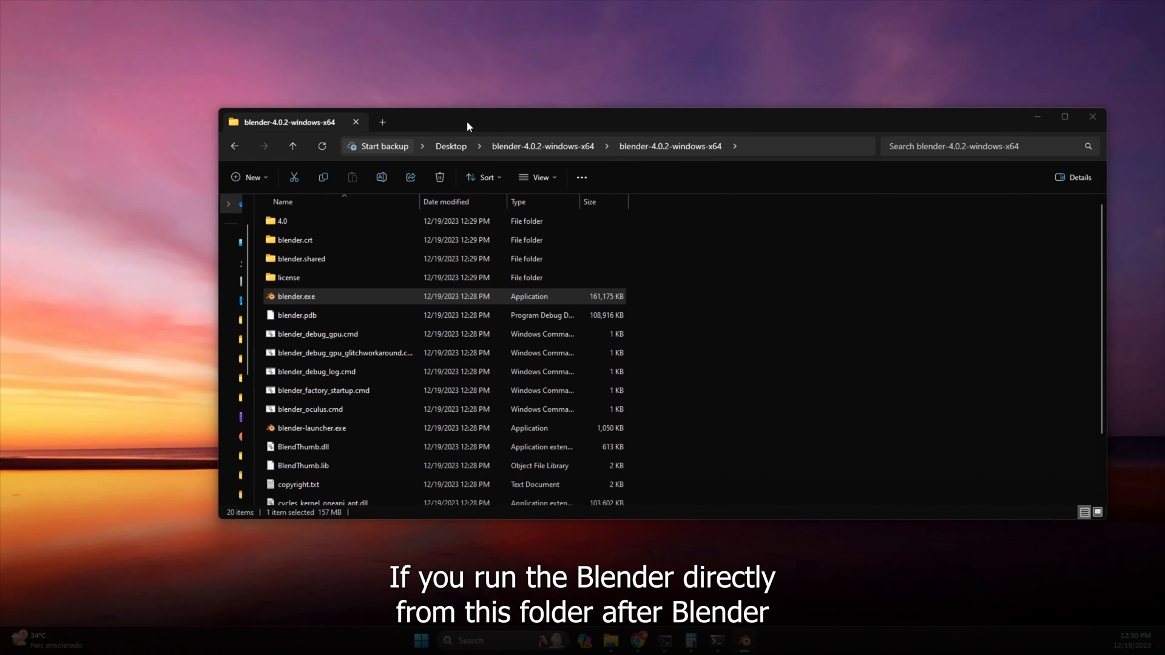
# Launch the extracted blender.exe and review the Add-ons section of Preferences.
pyautogui.doubleClick(295, 297)
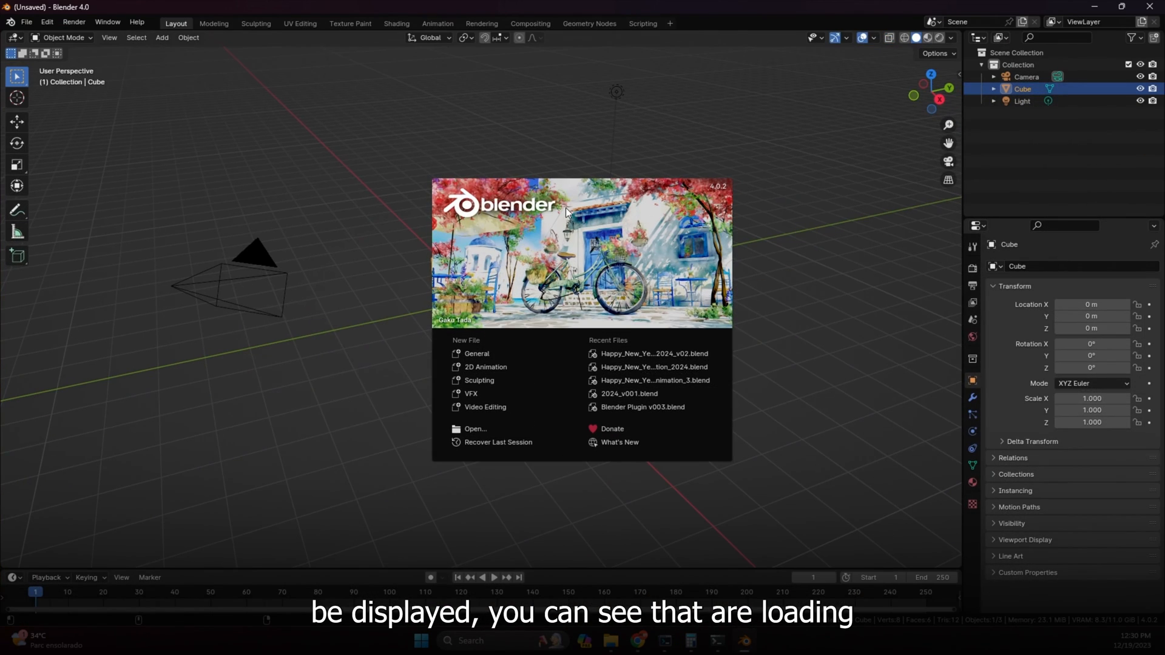
pyautogui.moveTo(77, 32)
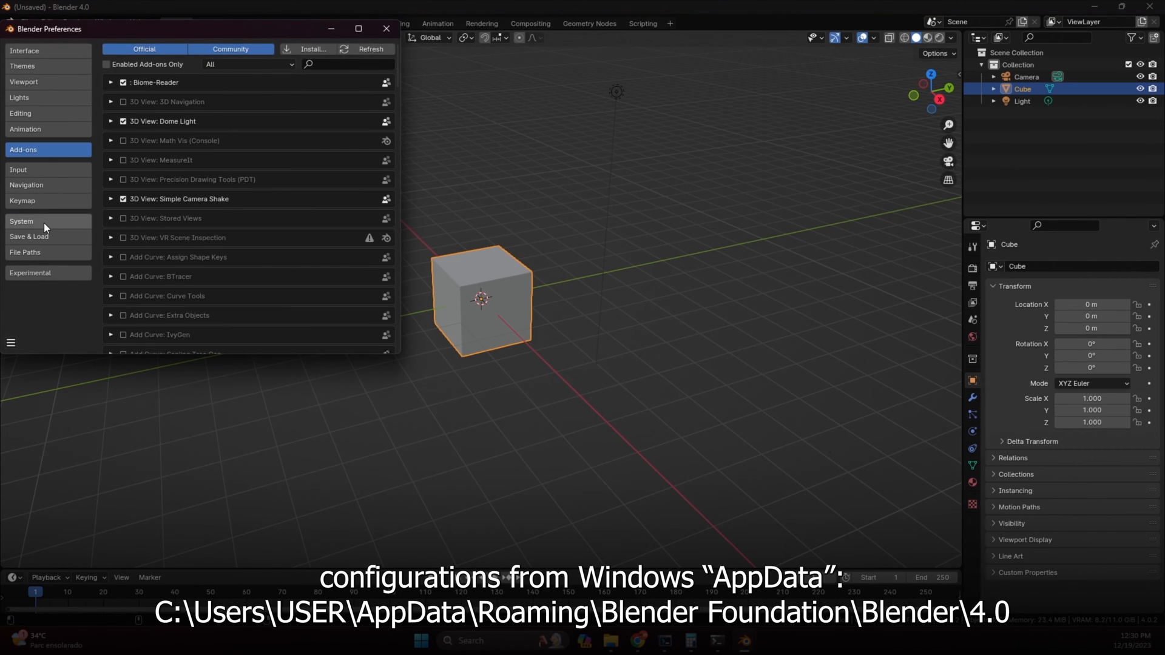
pyautogui.click(386, 28)
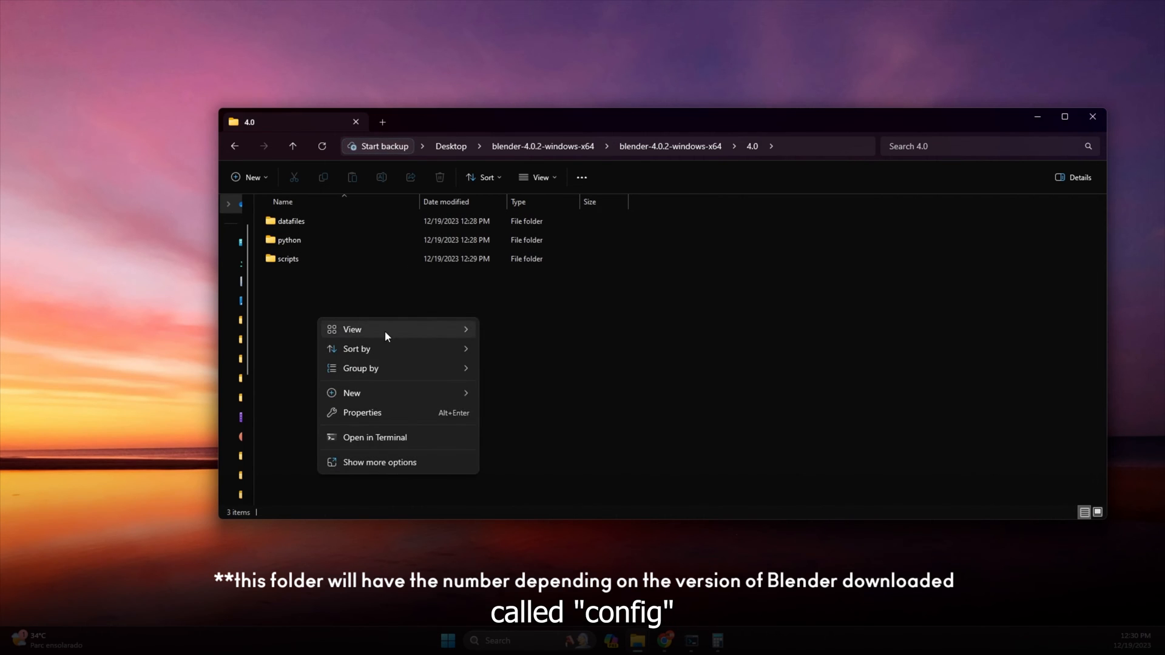
# Create a folder named config inside the 4.0 folder and relaunch blender.exe.
pyautogui.click(352, 393)
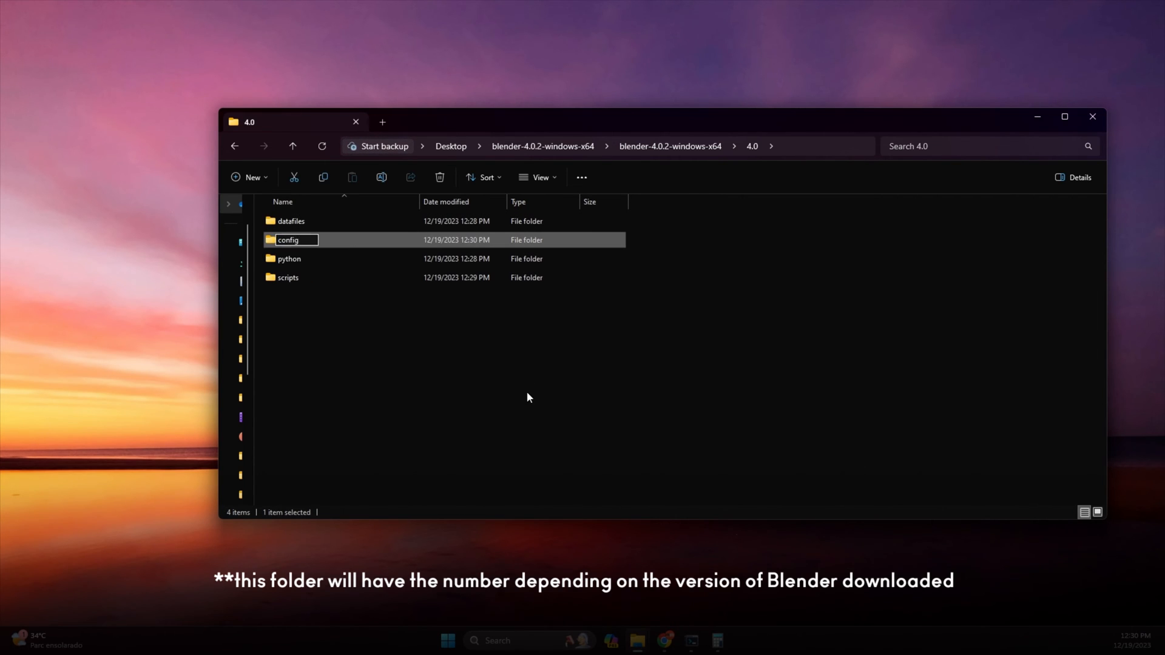
pyautogui.click(292, 146)
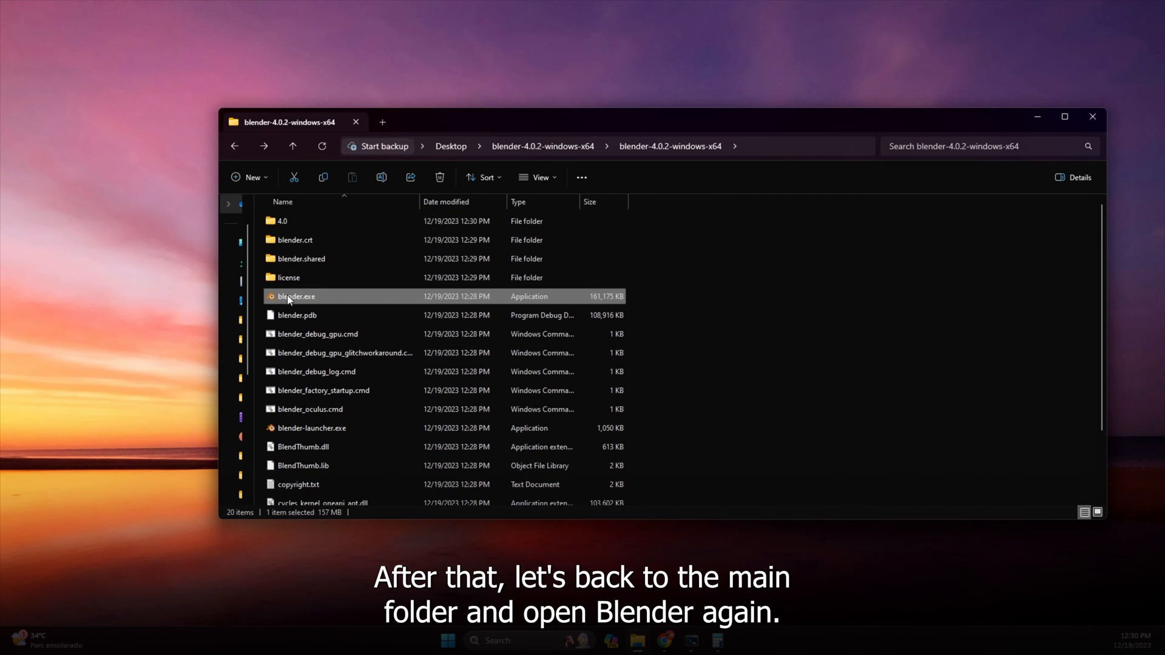
pyautogui.doubleClick(295, 297)
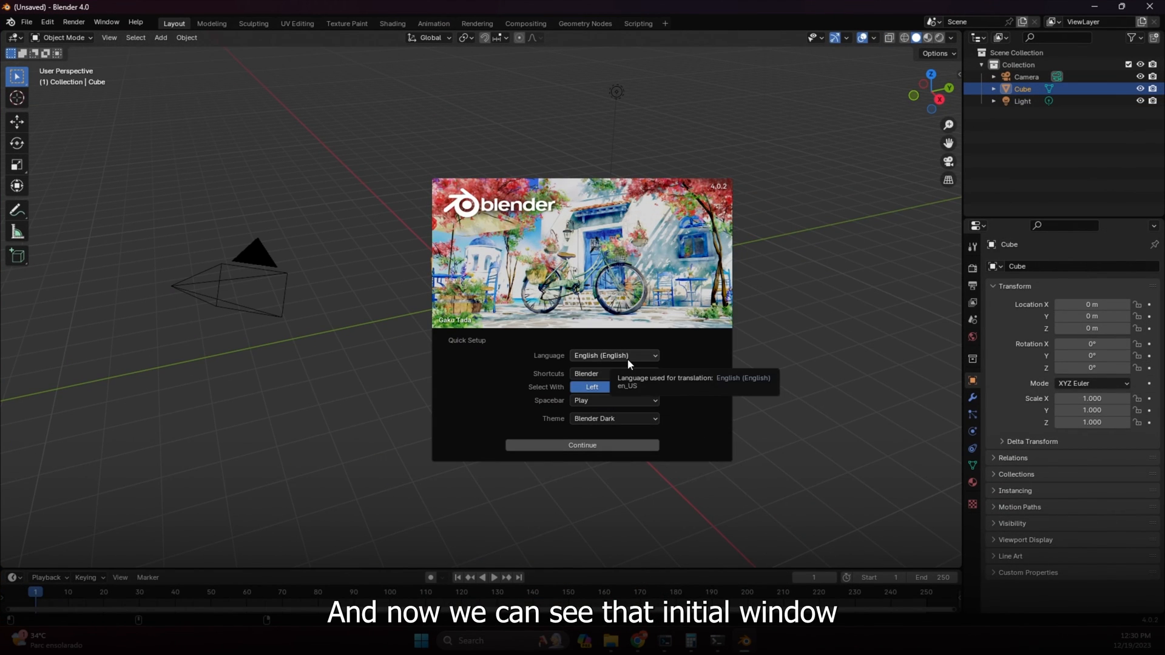
pyautogui.moveTo(625, 360)
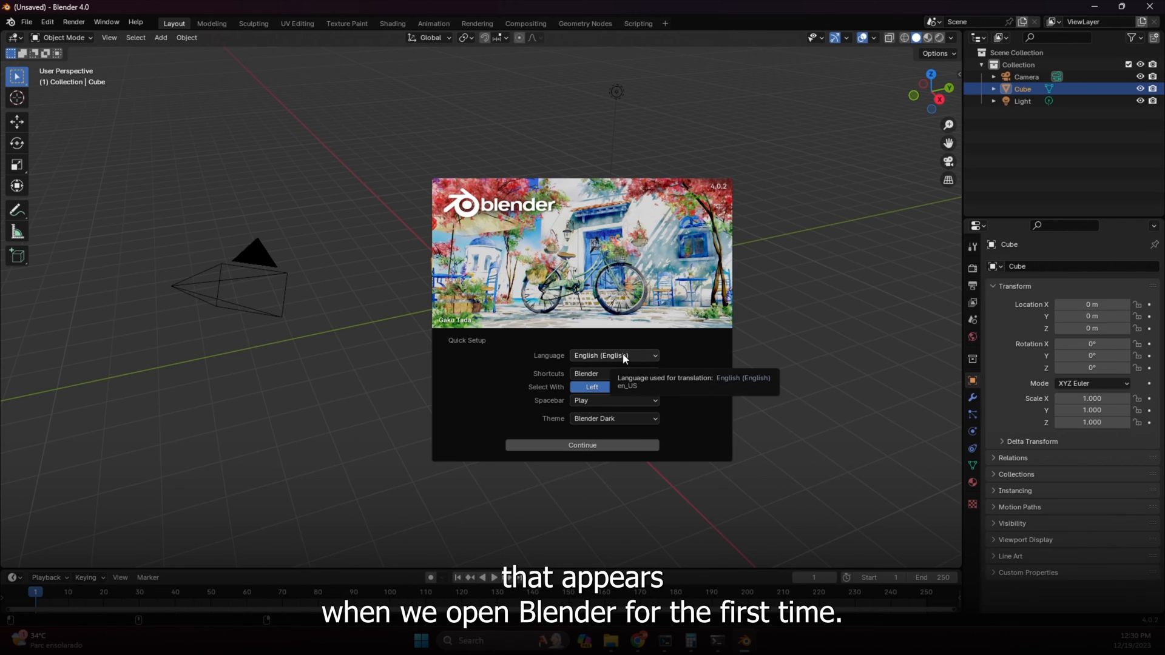
pyautogui.moveTo(523, 381)
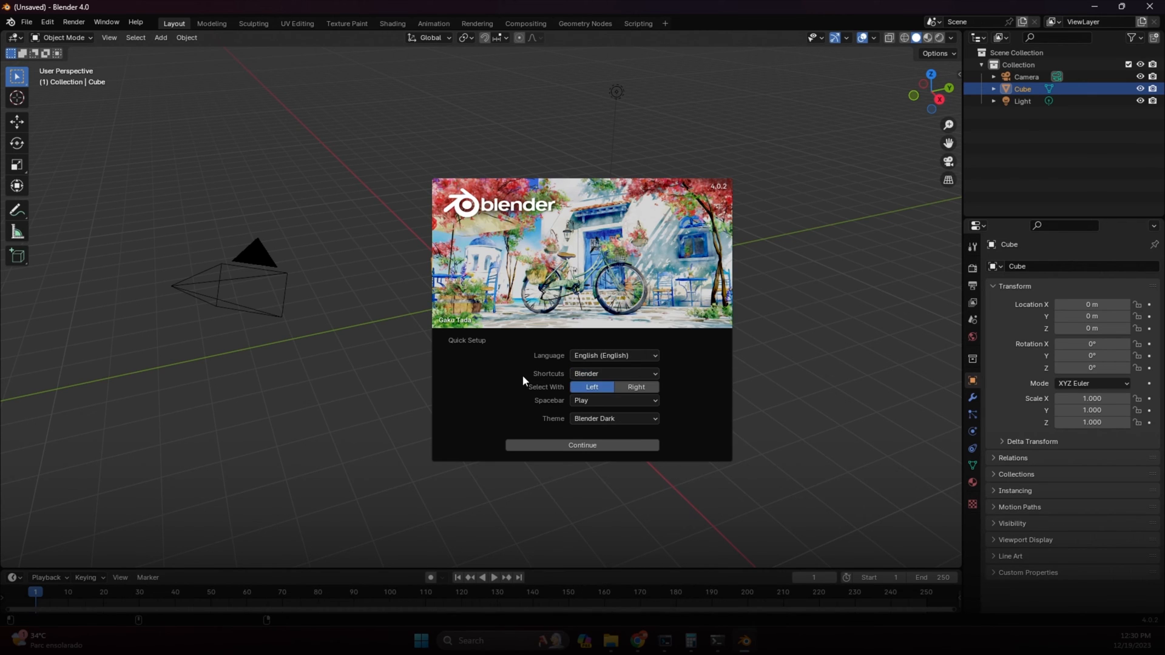
# Accept the Quick Setup defaults: English, Blender shortcuts, dark theme.
pyautogui.click(614, 373)
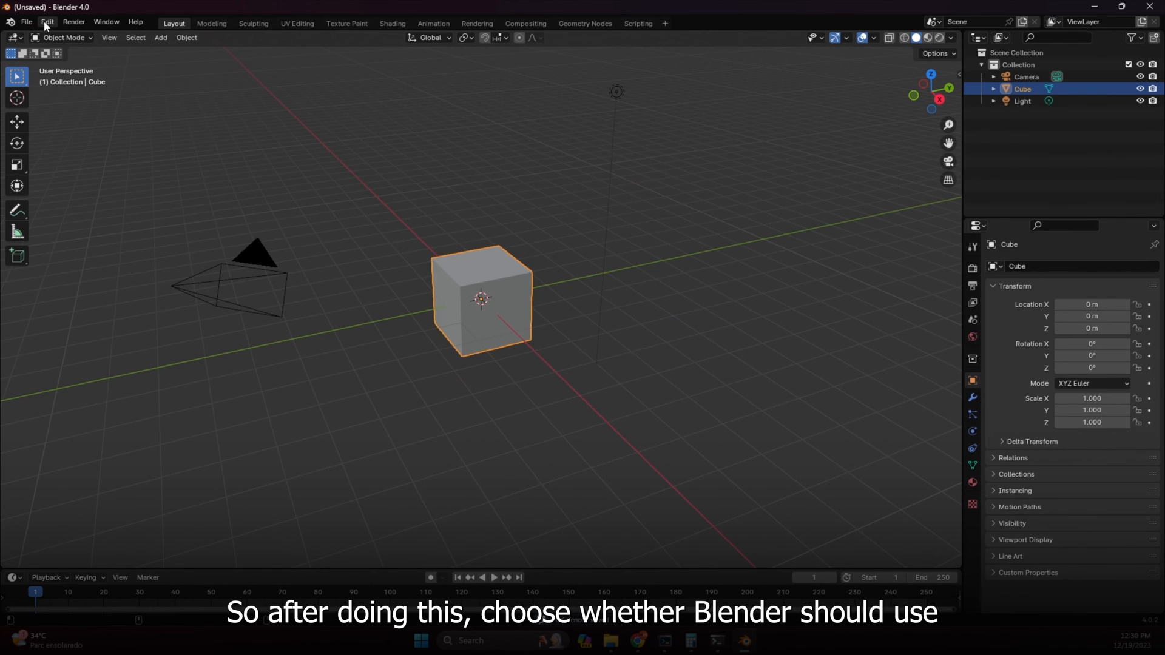
# Select OptiX on the RTX 2080 Ti under System, save the preferences and close Blender.
pyautogui.click(47, 22)
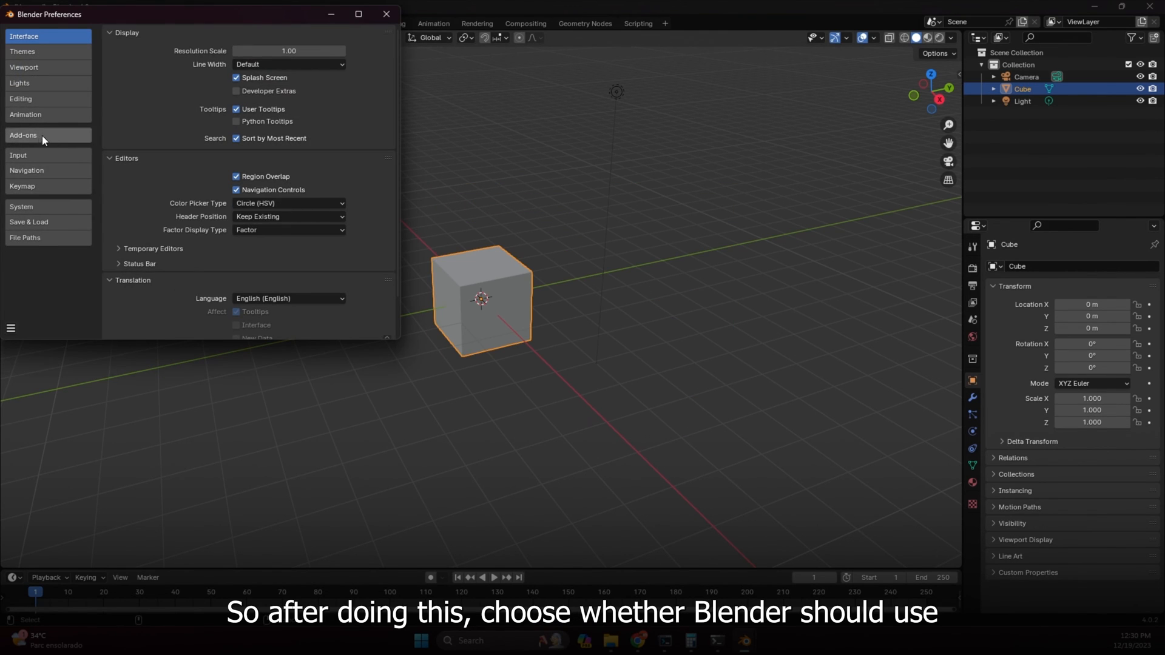
pyautogui.click(21, 207)
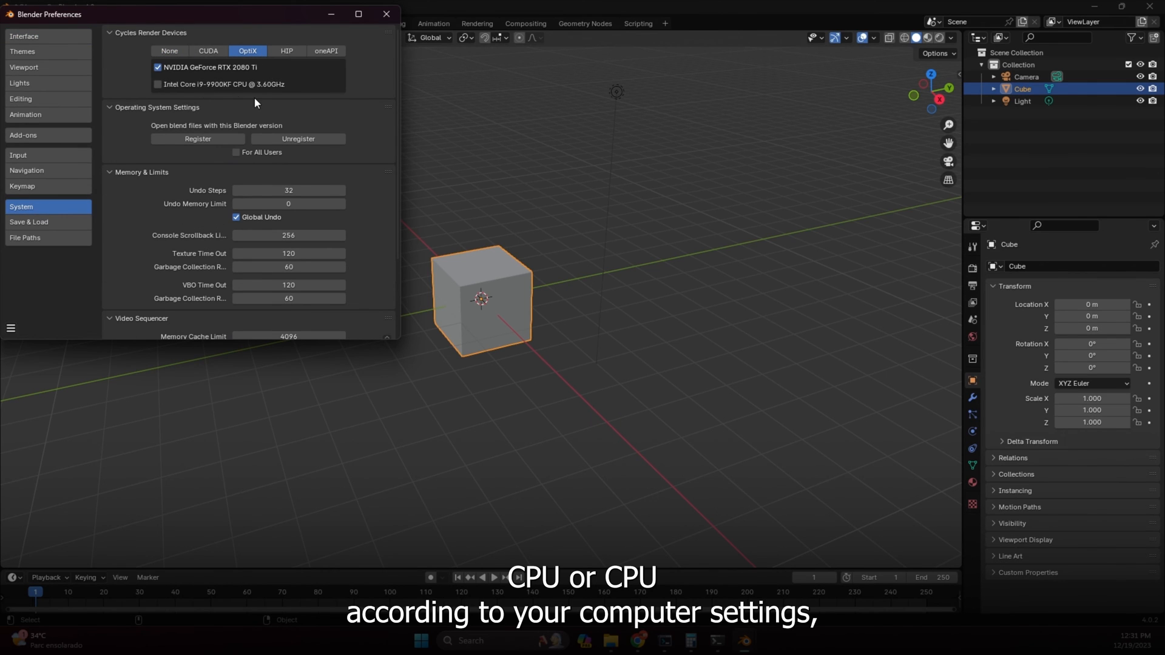
pyautogui.click(11, 328)
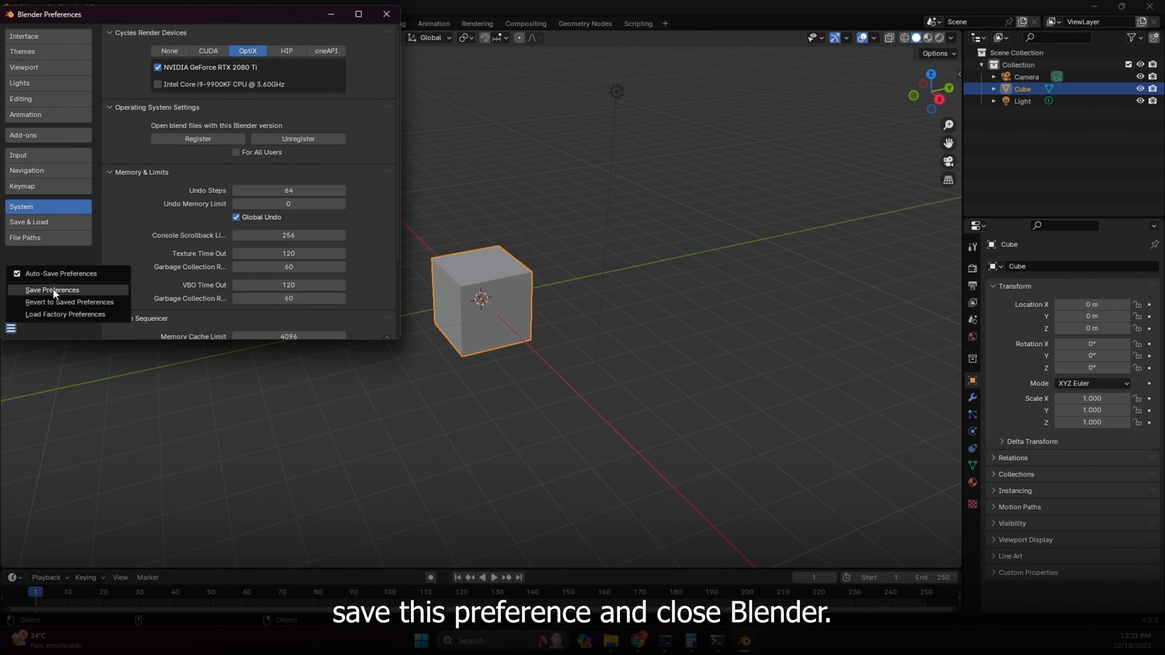
pyautogui.click(1151, 8)
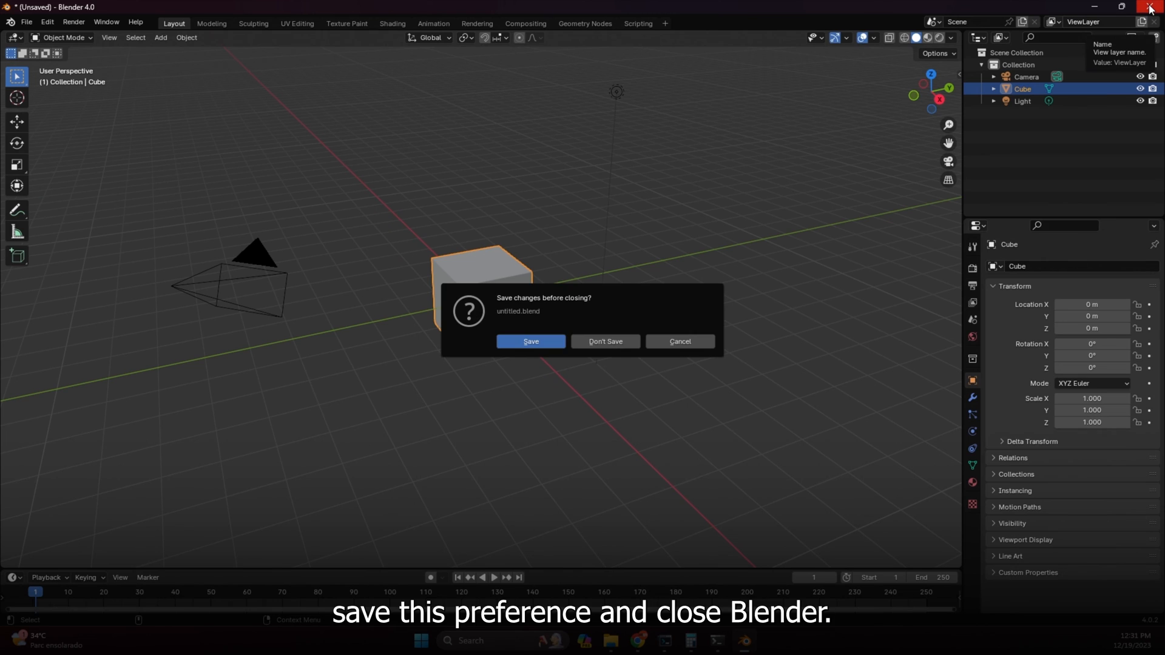
pyautogui.click(605, 341)
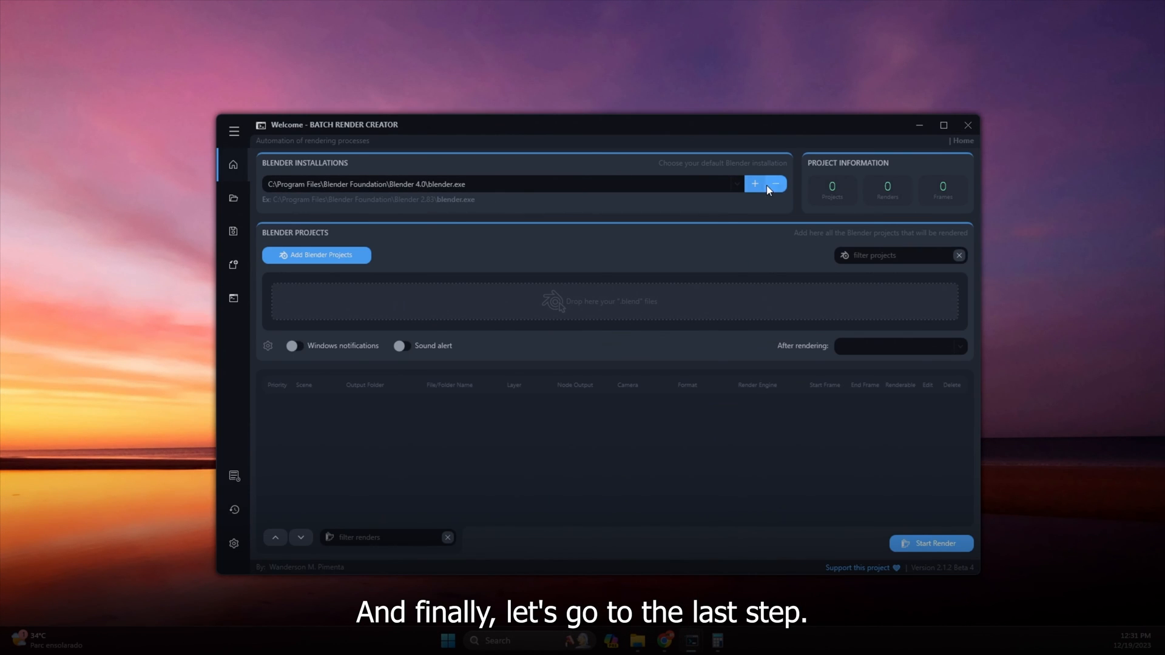
# Add the portable blender.exe as the installation, then dismiss the project file picker.
pyautogui.click(754, 183)
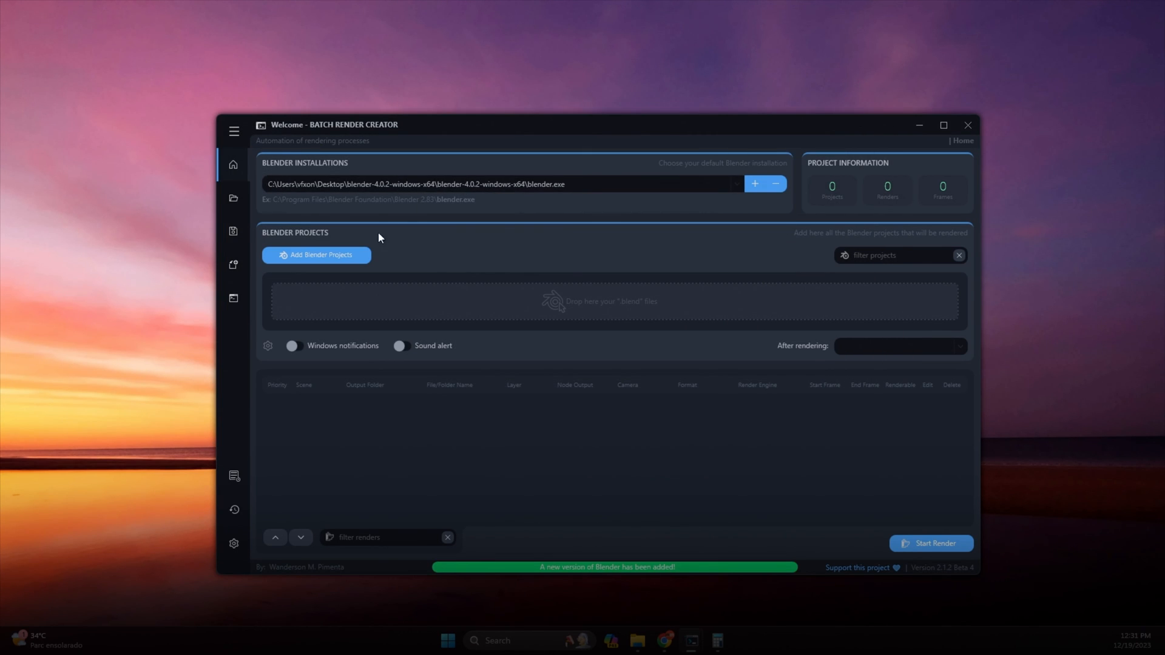
pyautogui.click(315, 255)
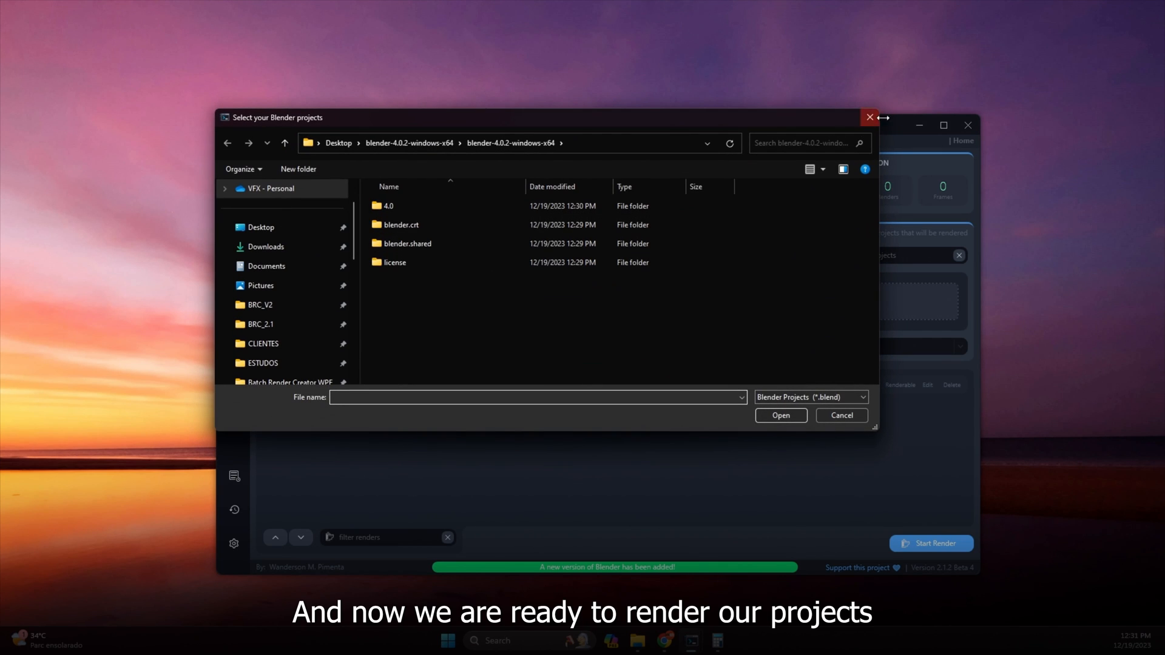
pyautogui.moveTo(870, 117)
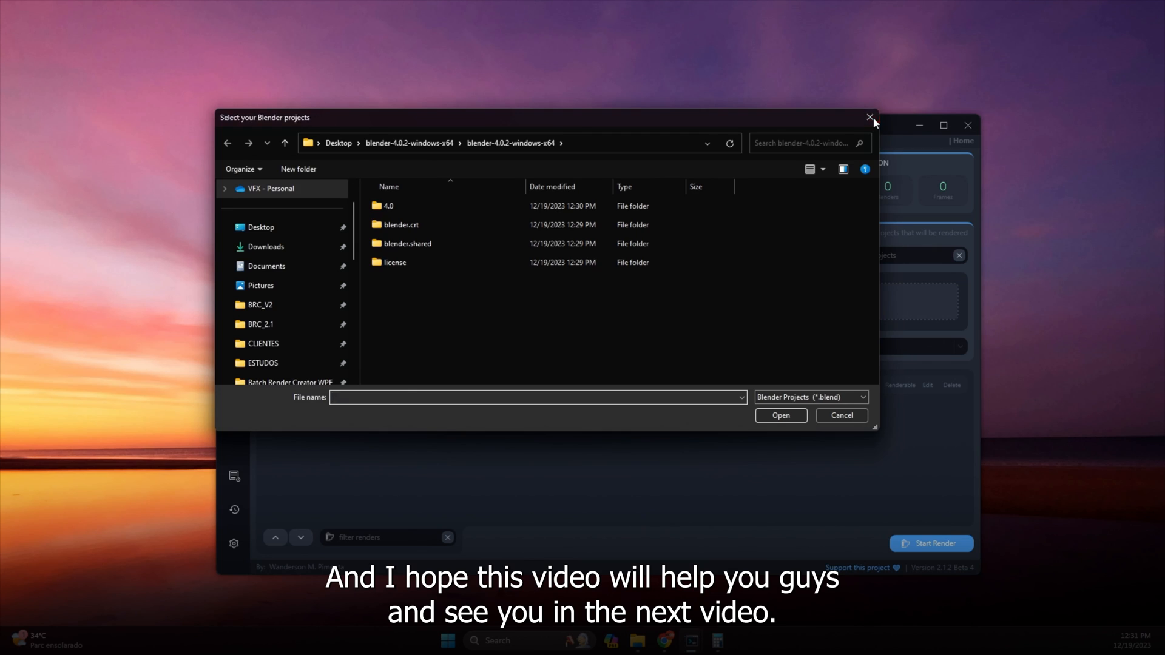
pyautogui.click(870, 118)
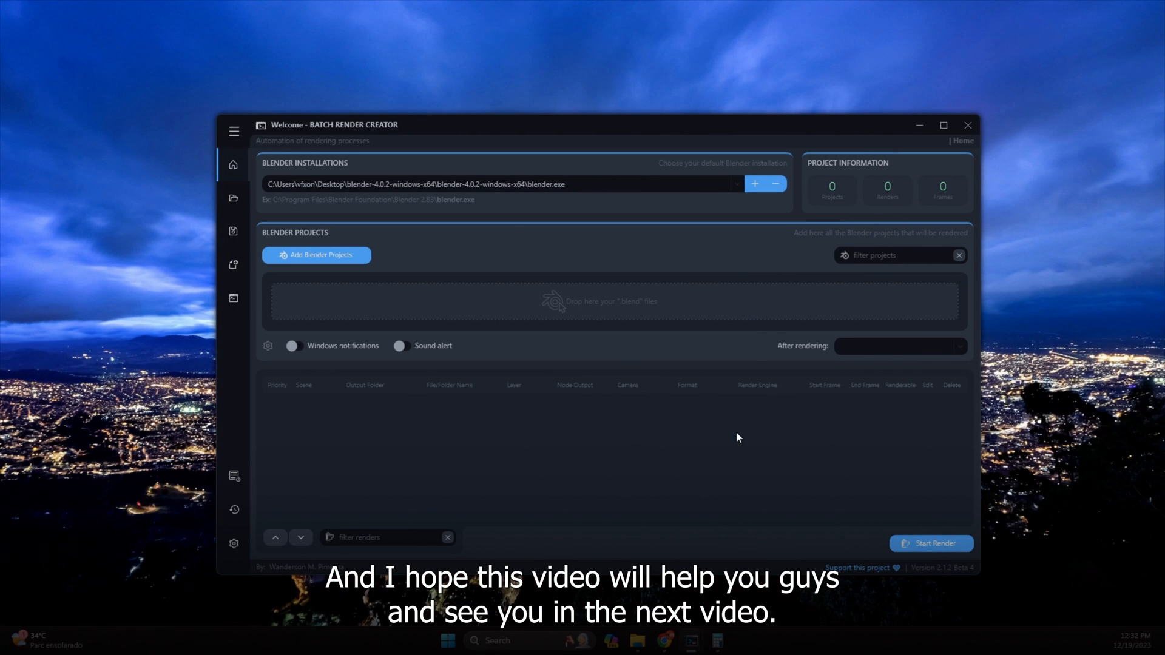